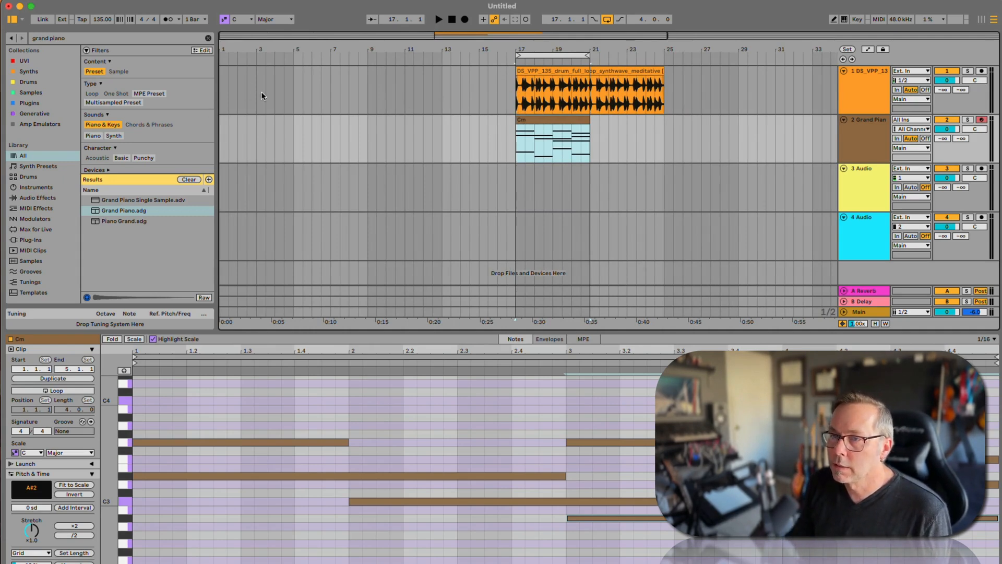
{"action": "mouse_move", "coordinate": [421, 134]}
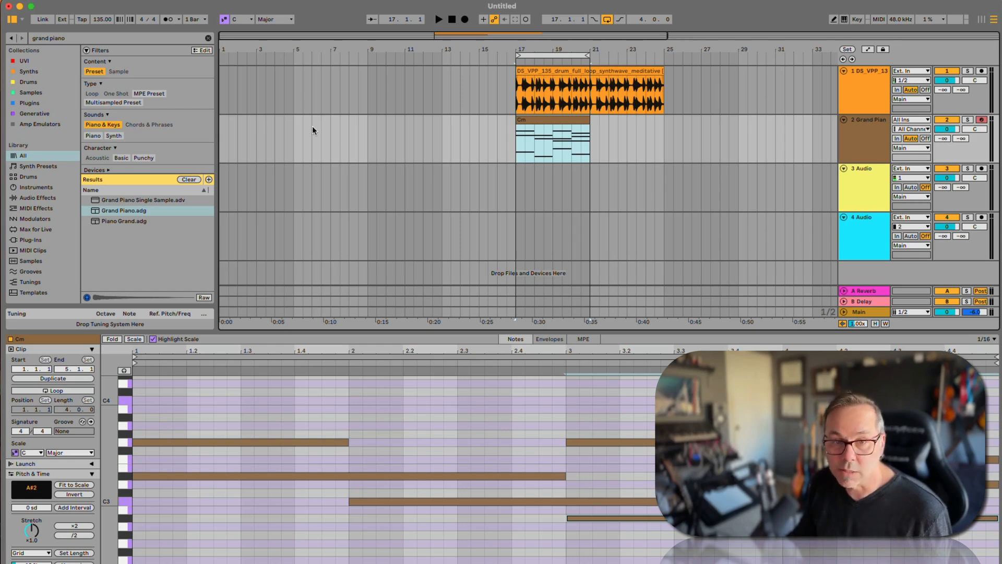
{"action": "mouse_move", "coordinate": [585, 130]}
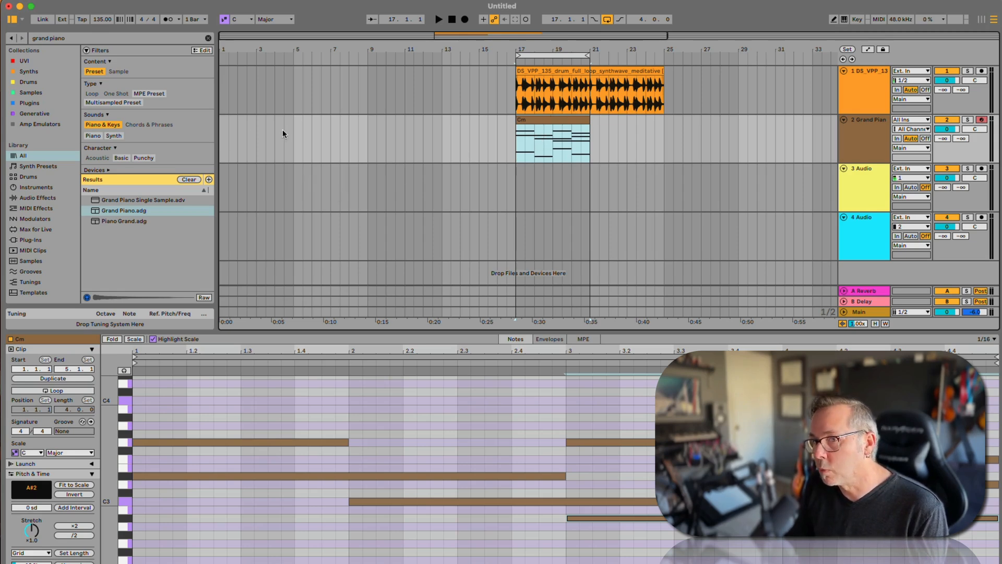
{"action": "mouse_move", "coordinate": [42, 177]}
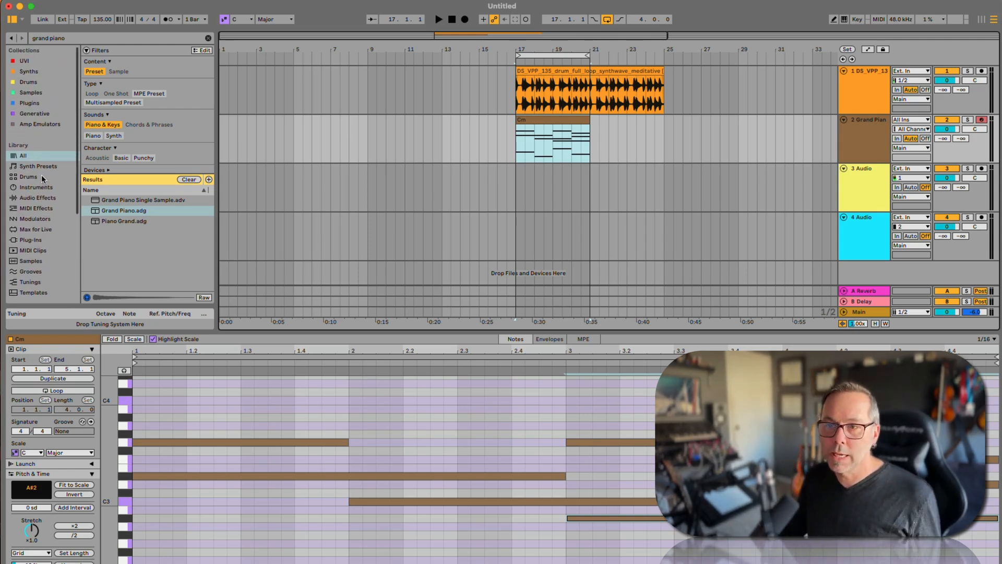
Step: Clear the grand piano search and browse the full alphabetical Synths collection down to the F entries
{"action": "left_click", "coordinate": [38, 166]}
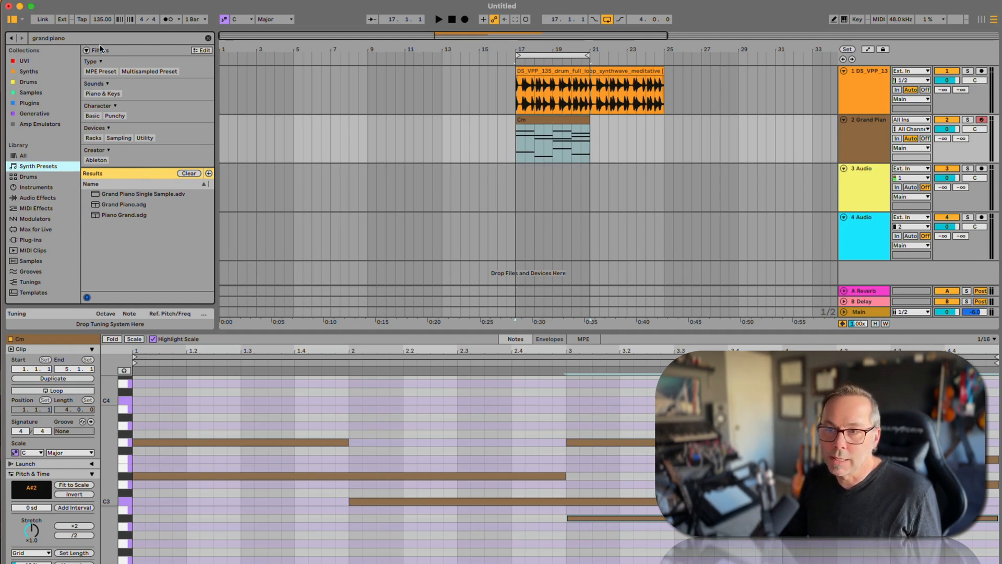
{"action": "left_click", "coordinate": [208, 38]}
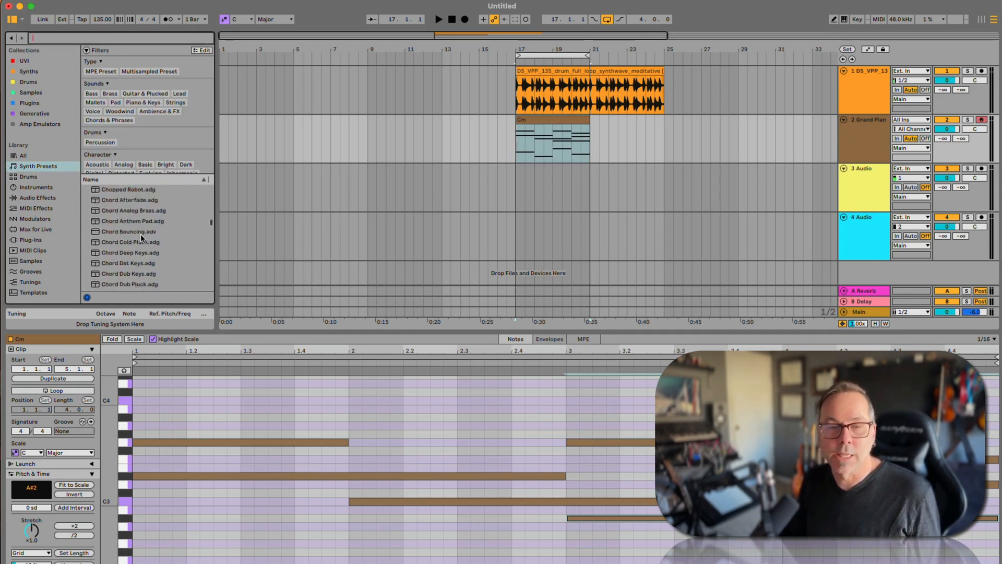
{"action": "scroll", "scroll_direction": "down", "scroll_amount": 3}
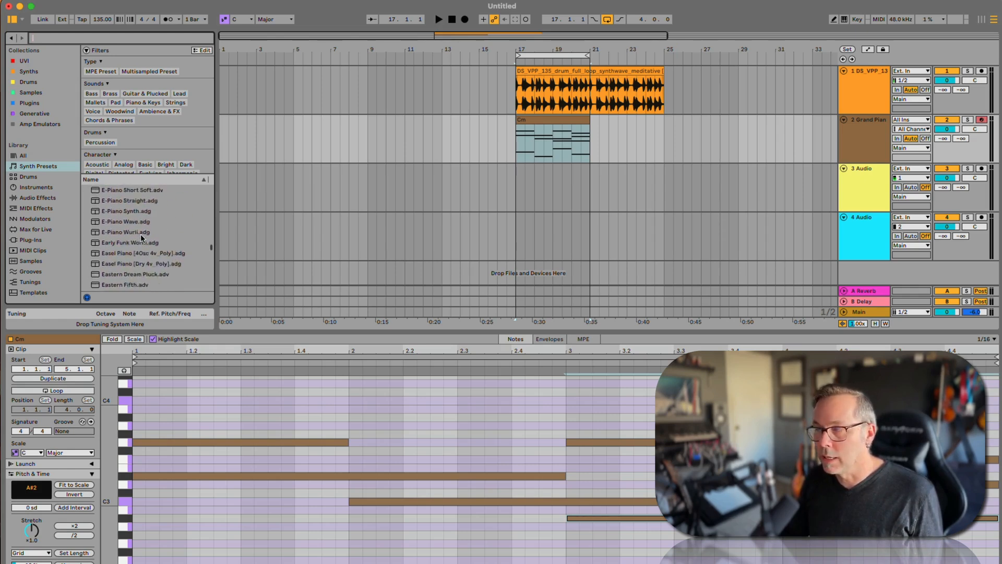
{"action": "scroll", "scroll_direction": "down", "scroll_amount": 3}
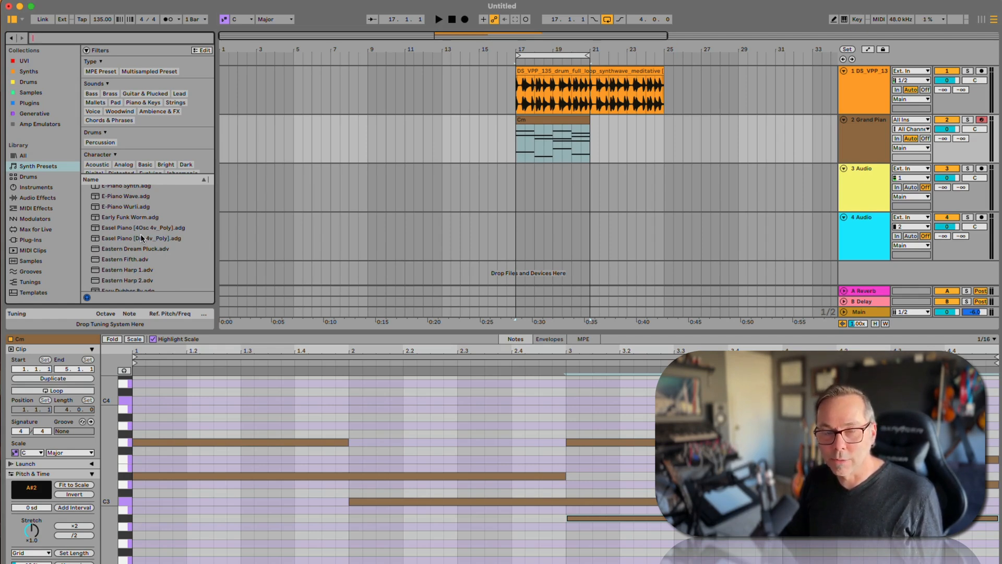
{"action": "scroll", "scroll_direction": "down", "scroll_amount": 3}
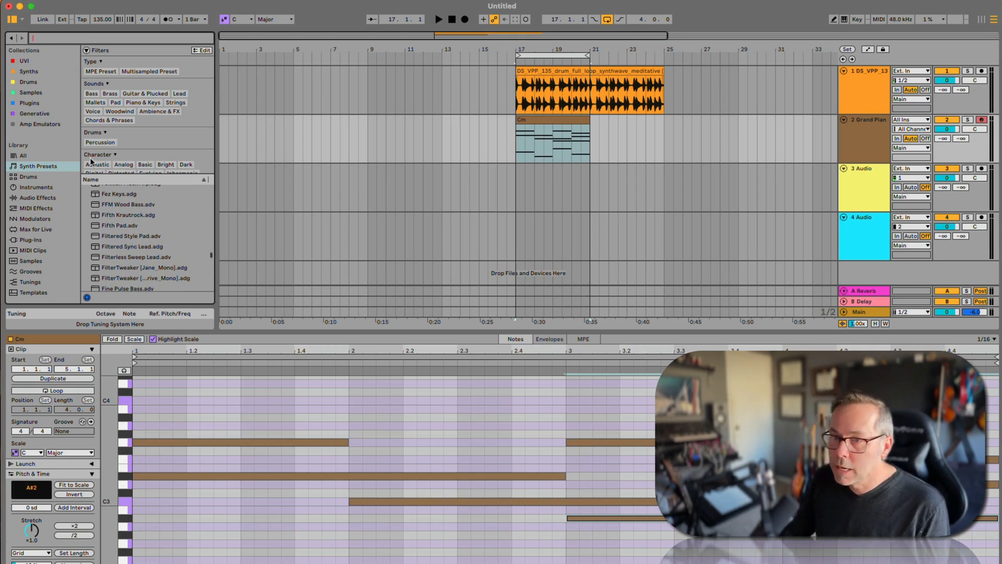
{"action": "mouse_move", "coordinate": [41, 78]}
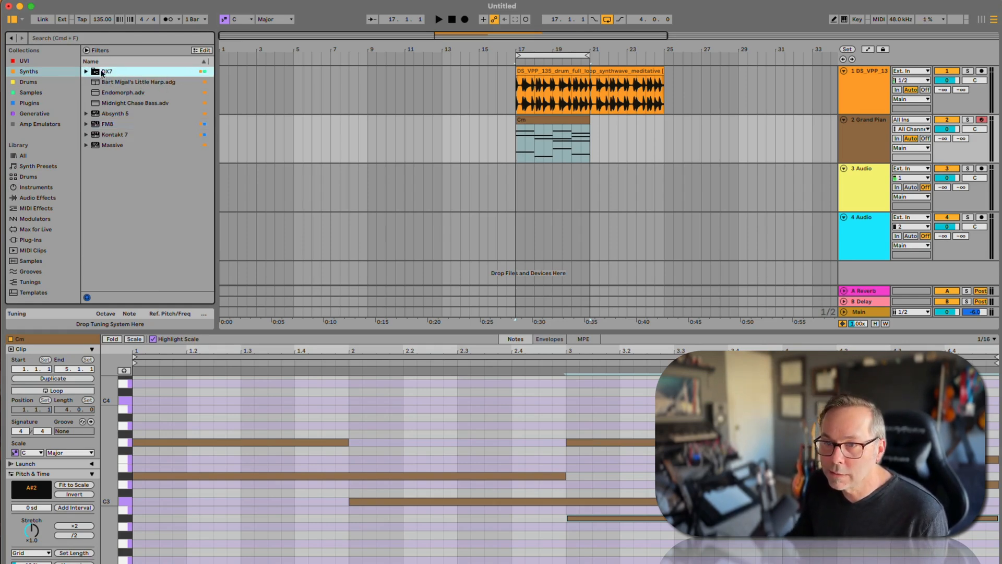
Step: Expand the DX7 Instruments folders, then switch to Live's built-in Instruments category
{"action": "left_click", "coordinate": [87, 71]}
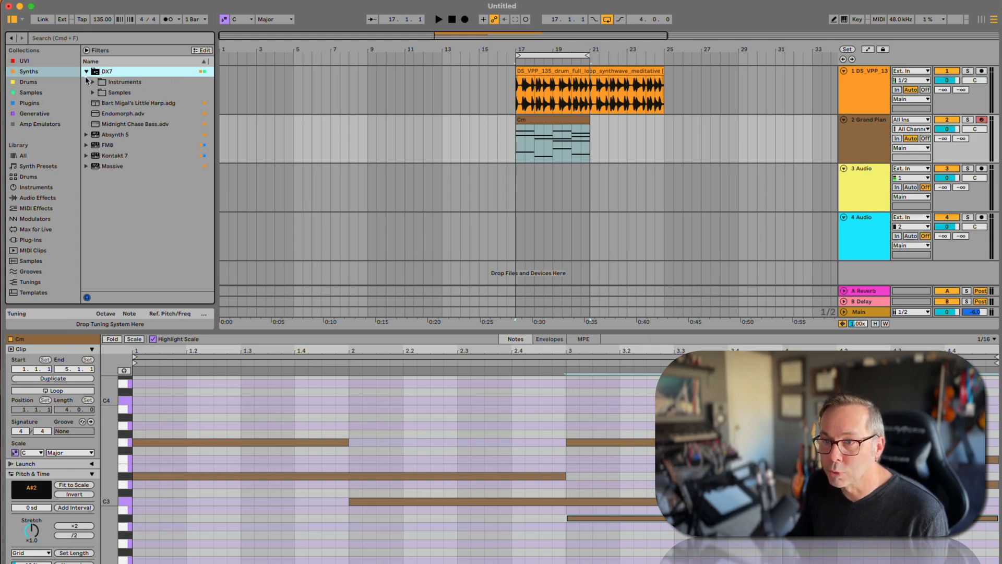
{"action": "left_click", "coordinate": [102, 82]}
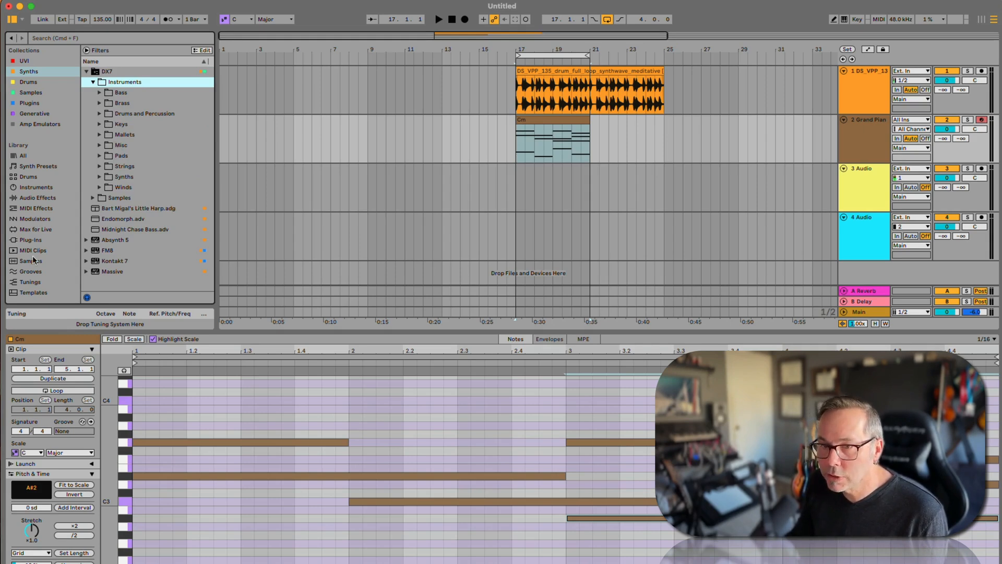
{"action": "left_click", "coordinate": [36, 187]}
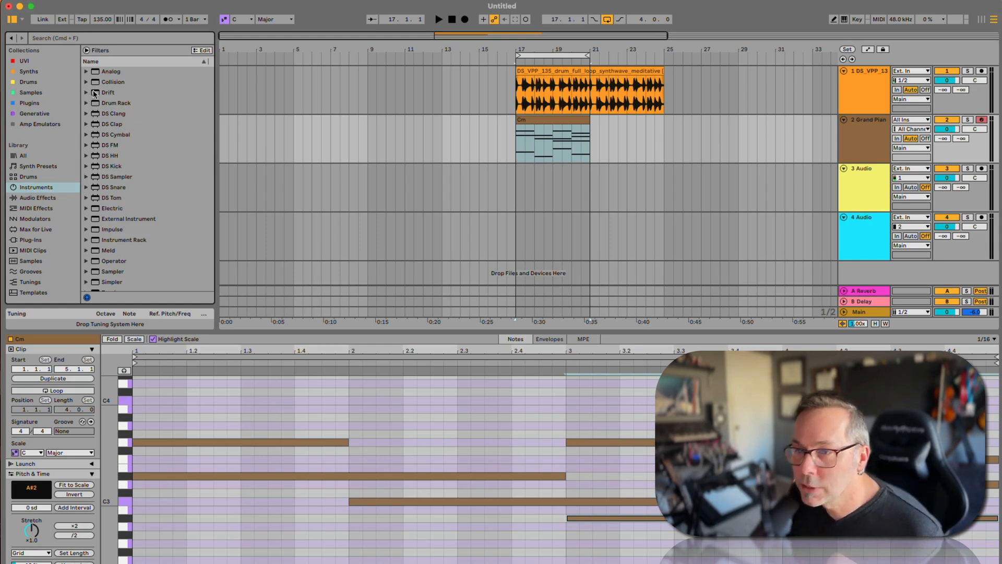
Step: Expand Drift and audition presets from Dark Poly Pad through Dub Wob Bass before loading Dunkel Pad on track 2
{"action": "left_click", "coordinate": [87, 92]}
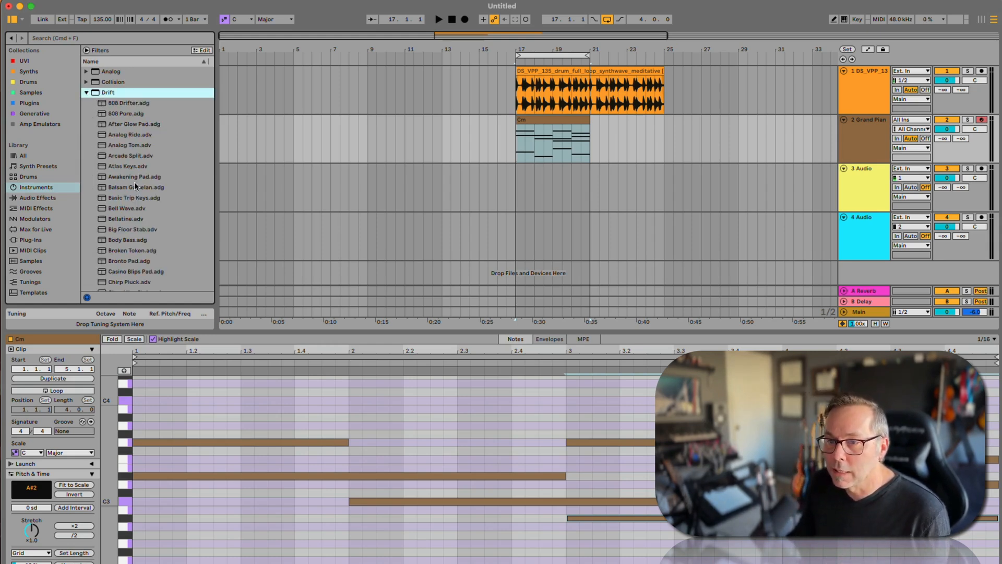
{"action": "scroll", "scroll_direction": "down", "scroll_amount": 3}
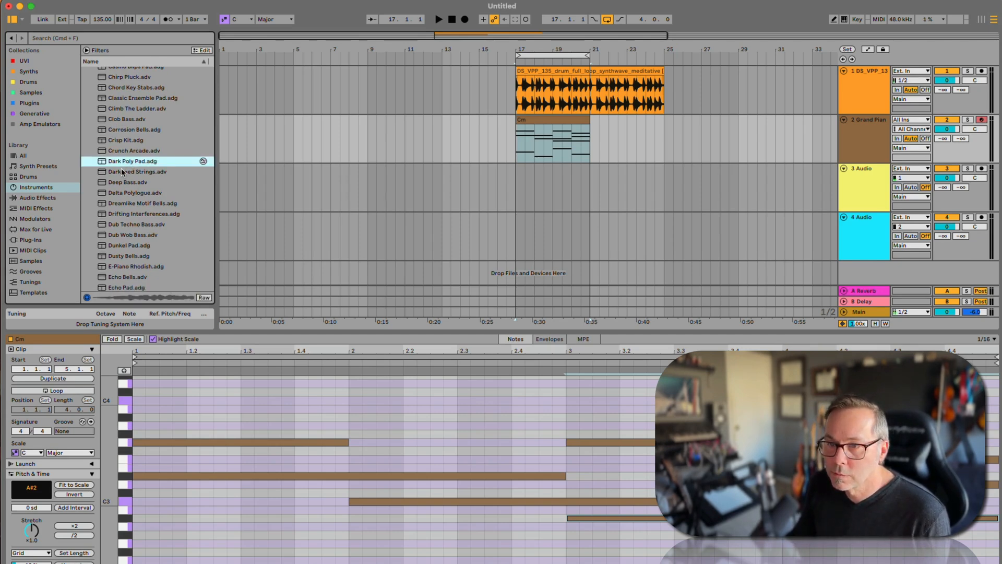
{"action": "left_click", "coordinate": [128, 181]}
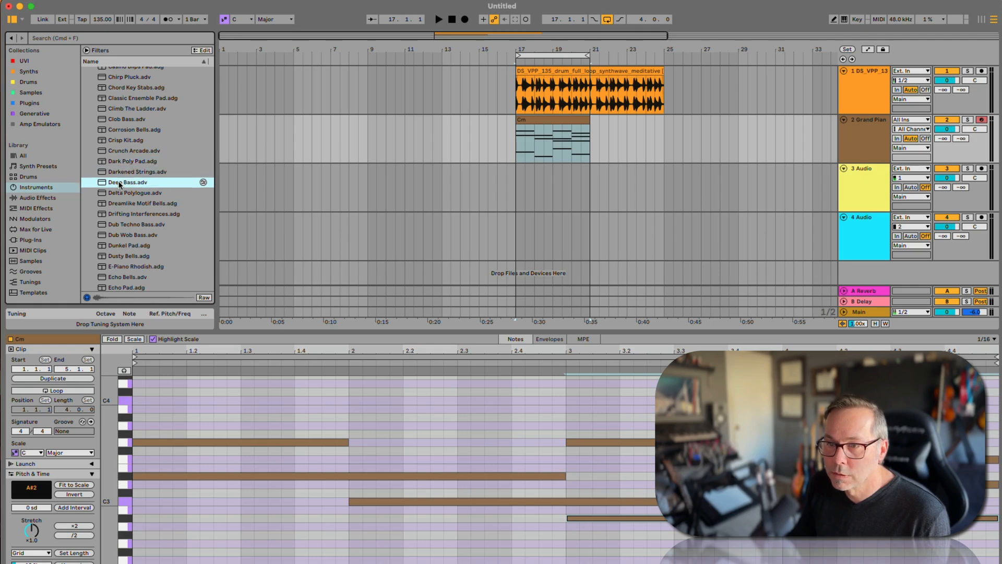
{"action": "left_click", "coordinate": [144, 204]}
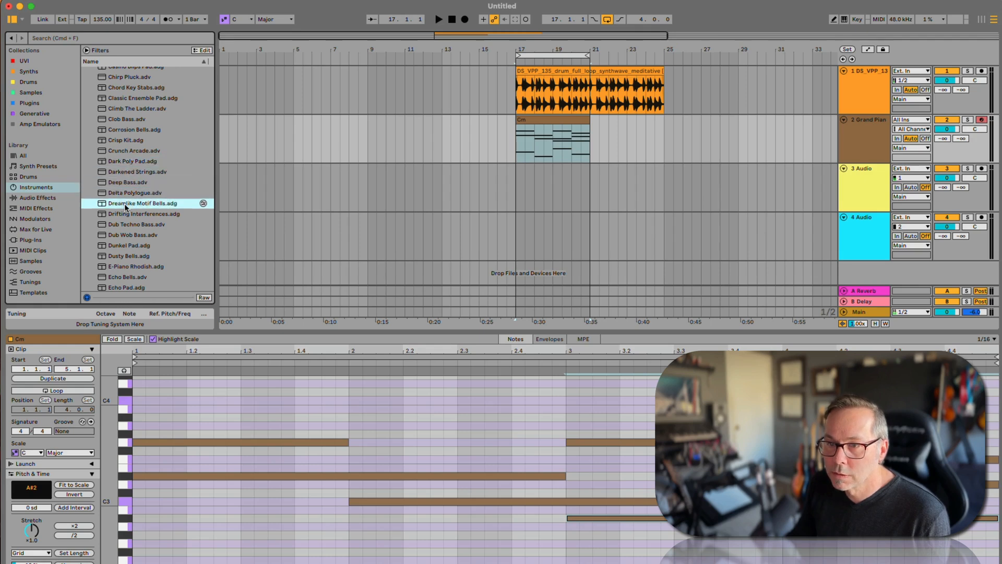
{"action": "left_click", "coordinate": [143, 213]}
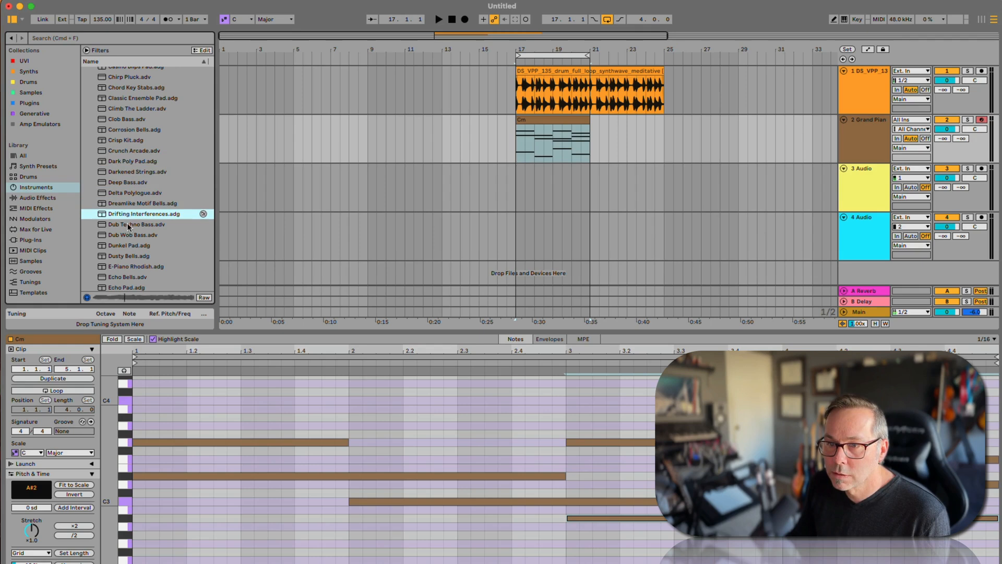
{"action": "left_click", "coordinate": [136, 225]}
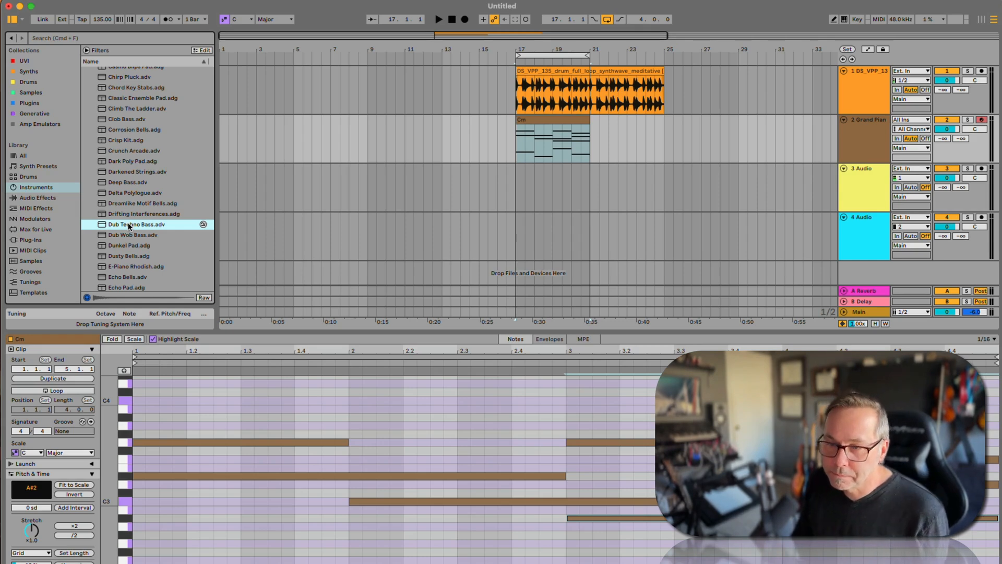
{"action": "left_click", "coordinate": [135, 235]}
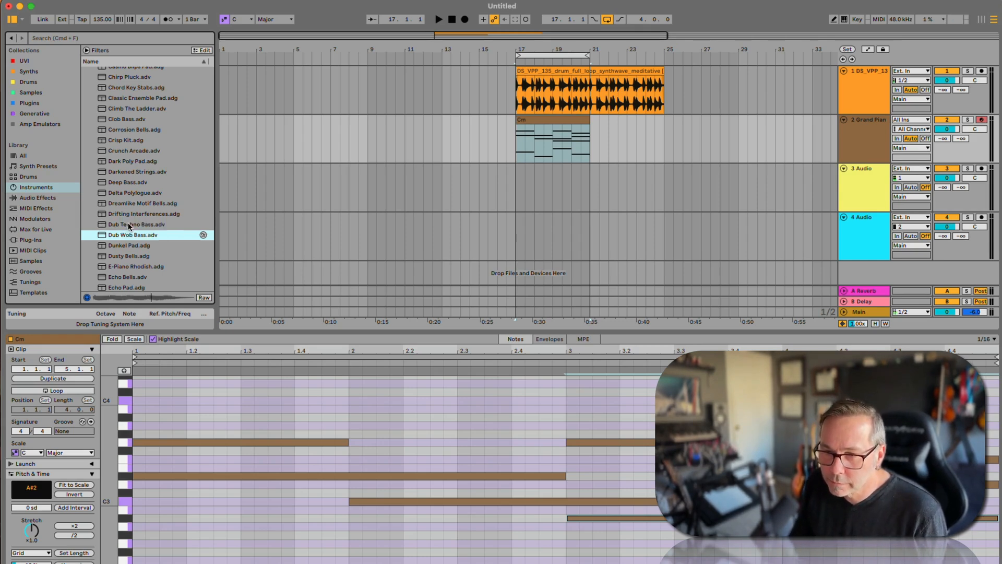
{"action": "left_click", "coordinate": [148, 245]}
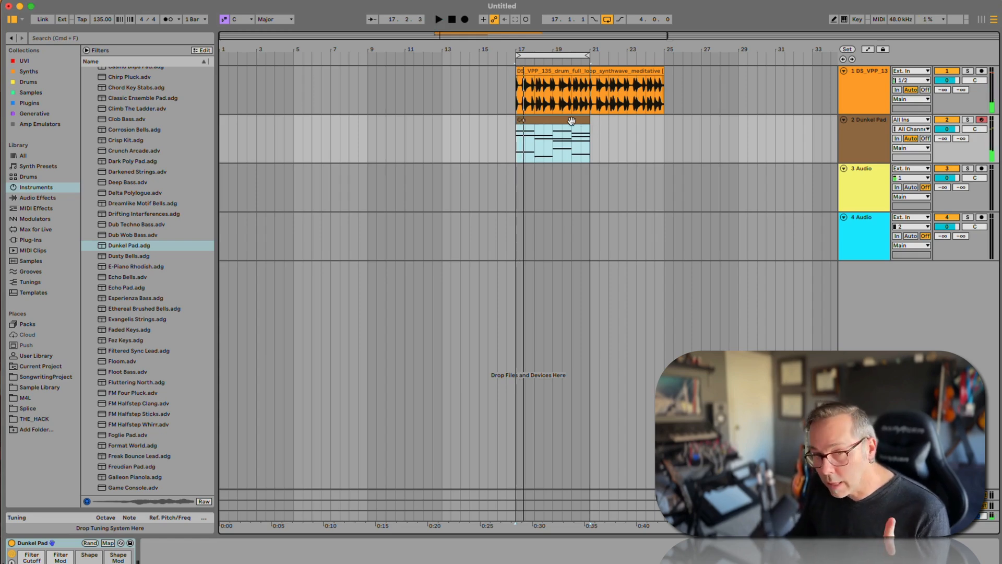
Step: Show the Dunkel Pad device controls (filter cutoff, attack, release, reverb) for track 2
{"action": "double_click", "coordinate": [551, 138]}
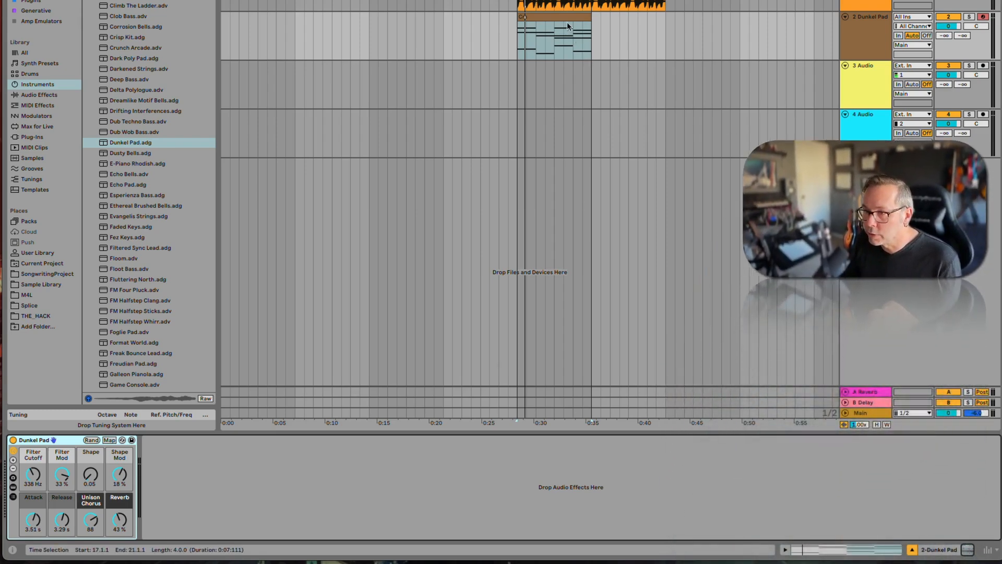
Step: Double the Cm chord clip from four bars to eight with ×2 in Clip View
{"action": "double_click", "coordinate": [553, 36]}
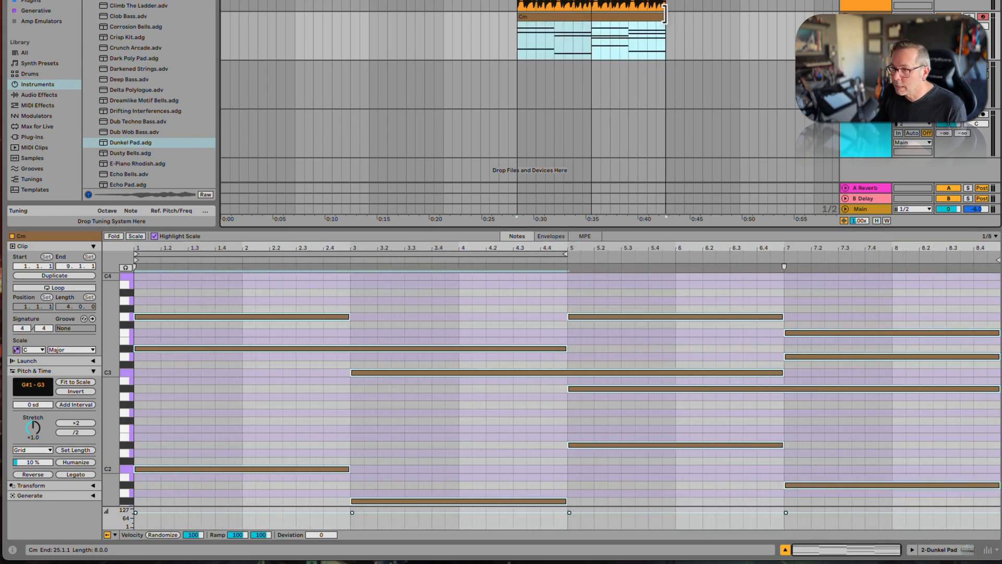
{"action": "left_click", "coordinate": [544, 67]}
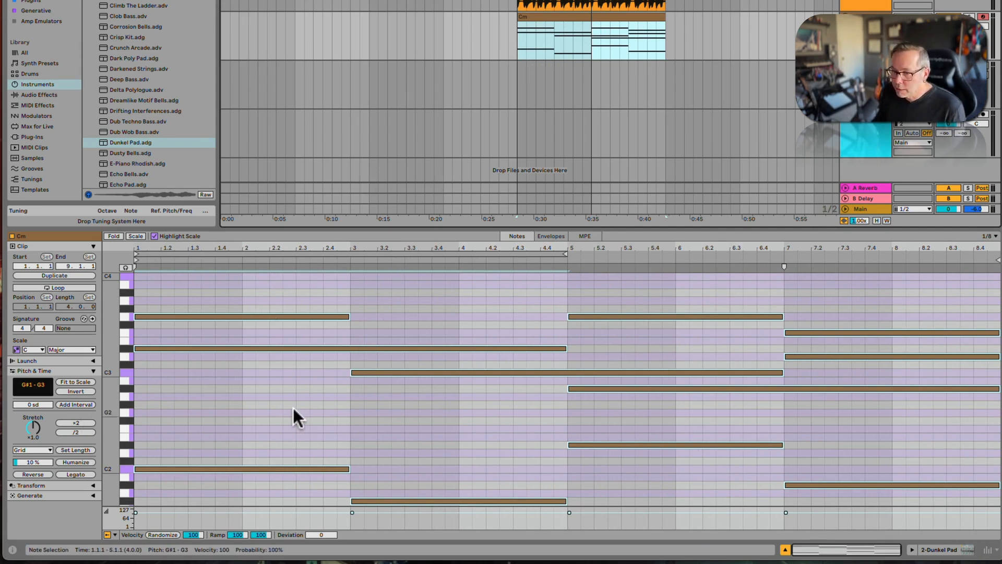
{"action": "left_click_drag", "start_coordinate": [295, 266], "coordinate": [323, 266]}
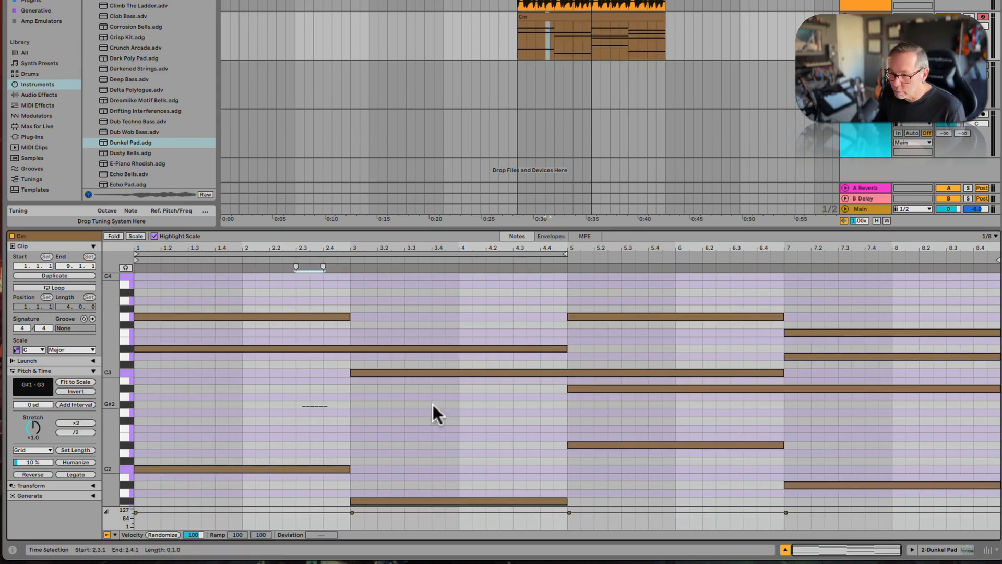